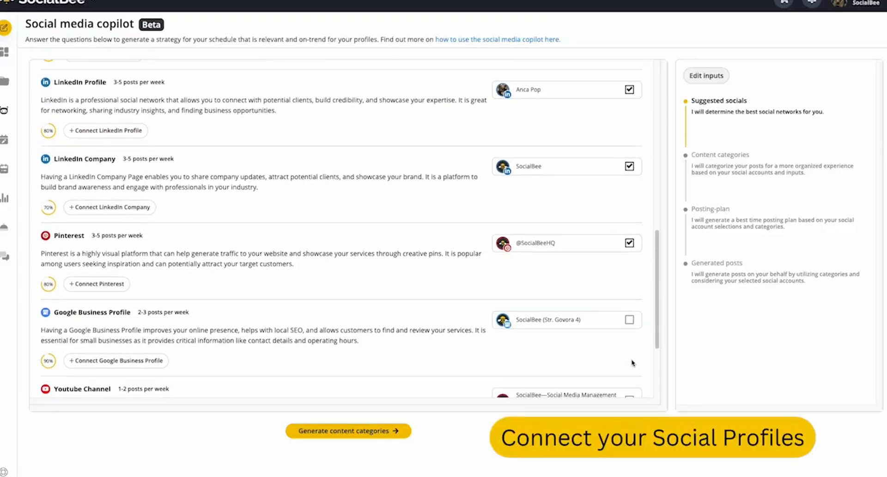
- Have the copilot generate content categories and a posting plan for the chosen profiles
{"action": "scroll", "scroll_direction": "down", "scroll_amount": 3}
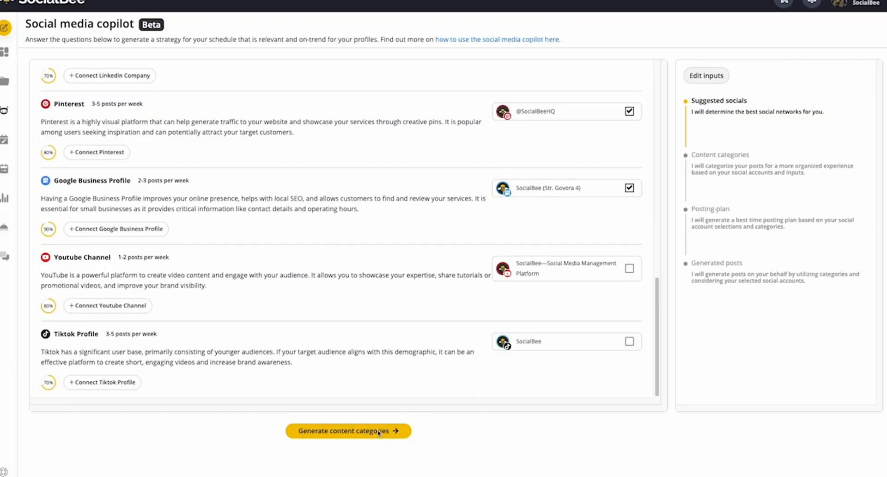
{"action": "left_click", "coordinate": [349, 431]}
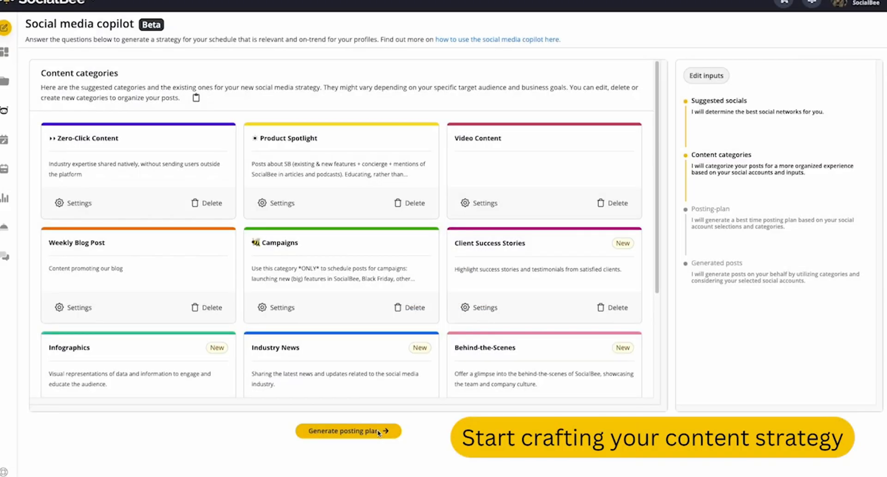
{"action": "left_click", "coordinate": [348, 430]}
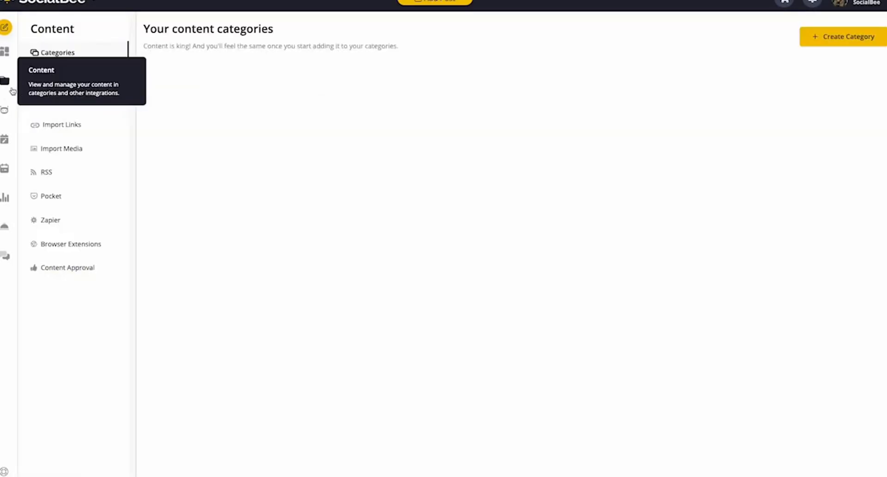
- Review the Weekly Blog Post category in the editor, then close it without changes
{"action": "left_click", "coordinate": [57, 52]}
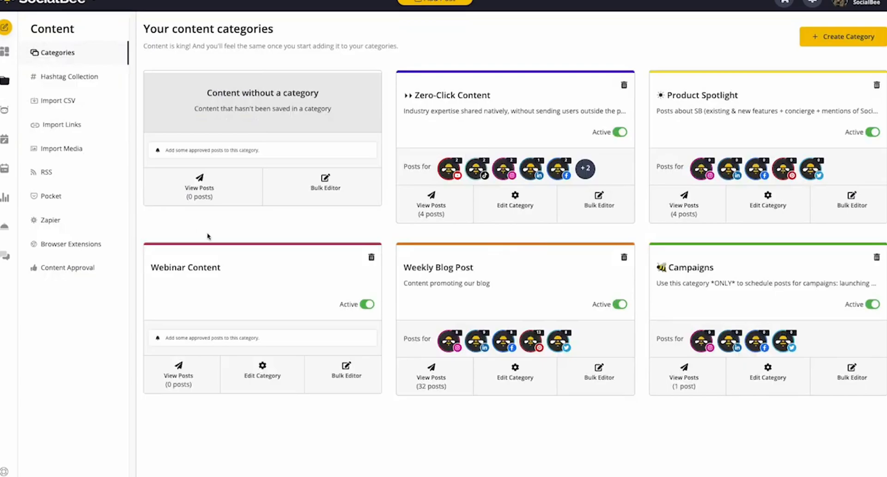
{"action": "left_click", "coordinate": [515, 204]}
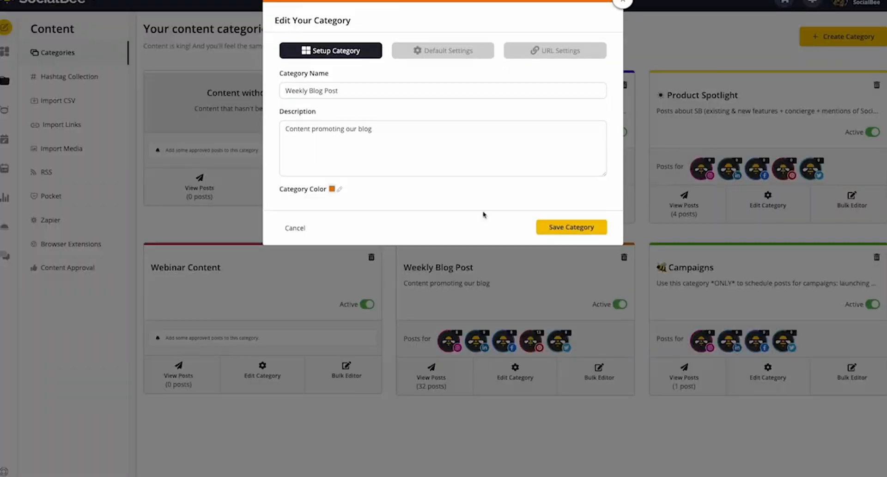
{"action": "left_click", "coordinate": [443, 50]}
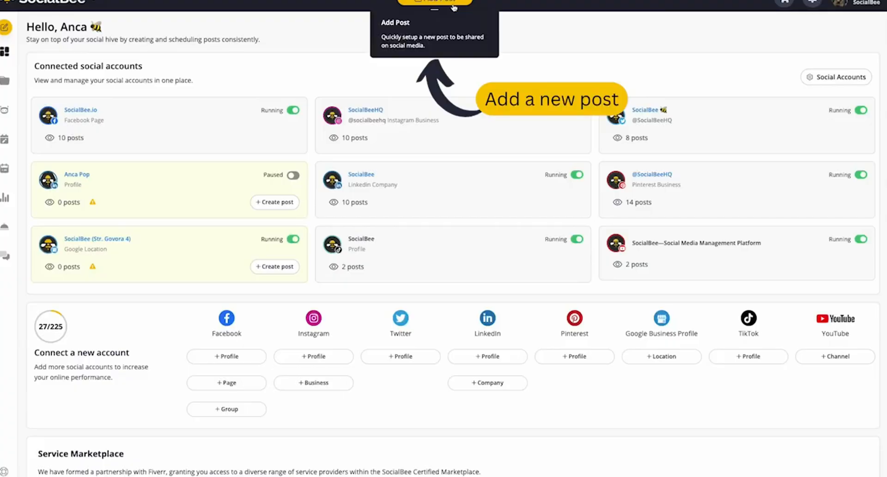
- Start a new post and bring up the AI Post Generator with Instagram prompt templates
{"action": "left_click", "coordinate": [435, 3]}
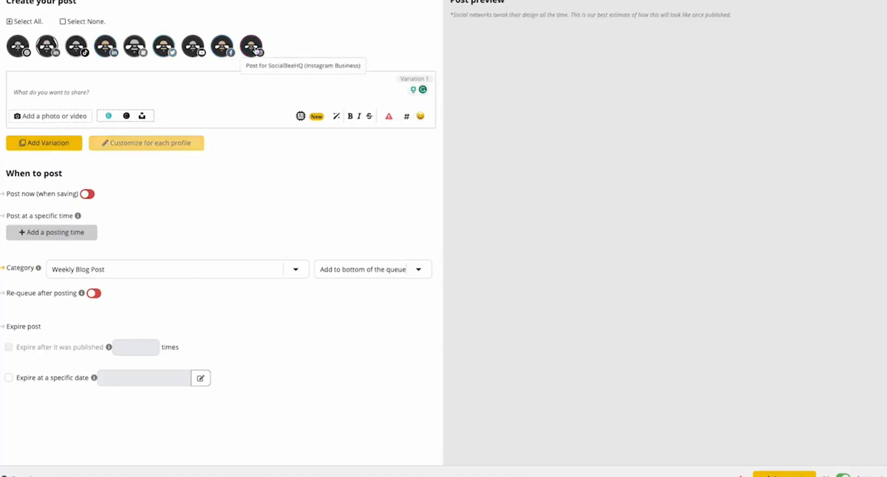
{"action": "left_click", "coordinate": [164, 46]}
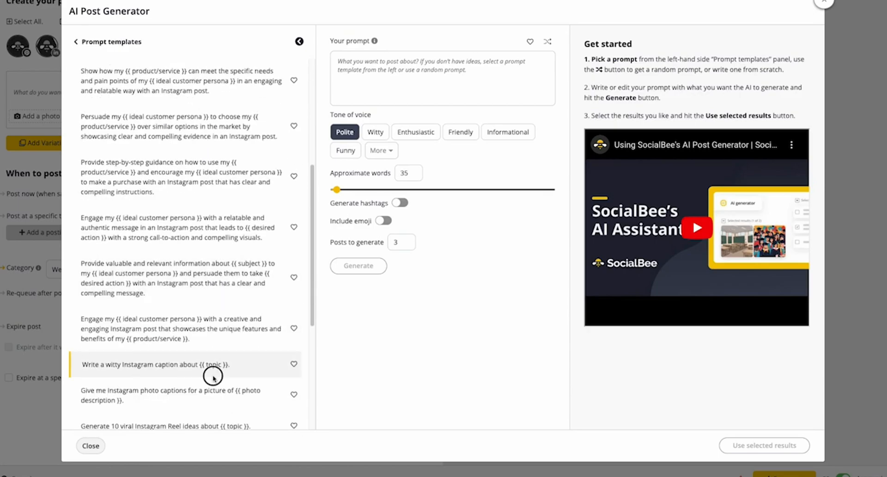
- Generate witty Instagram captions on 'Social Media Marketing' and add two selected results to the post
{"action": "left_click", "coordinate": [152, 364]}
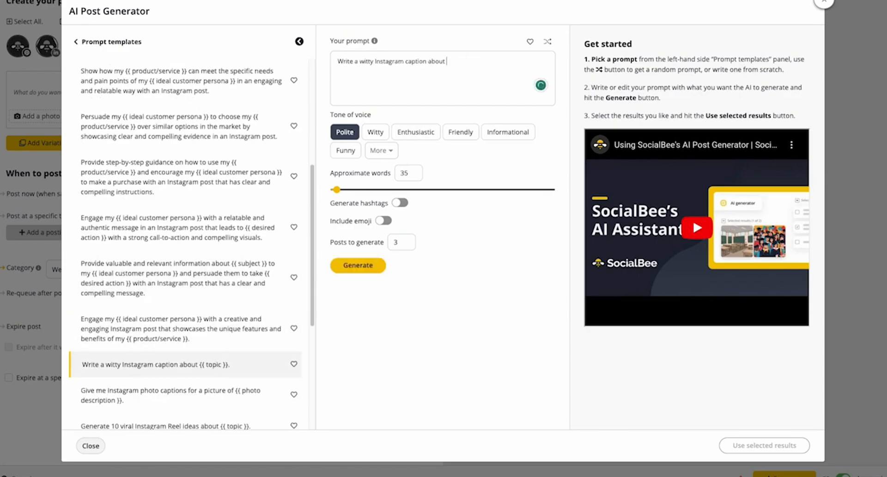
{"action": "type", "text": "Social Media Marketing"}
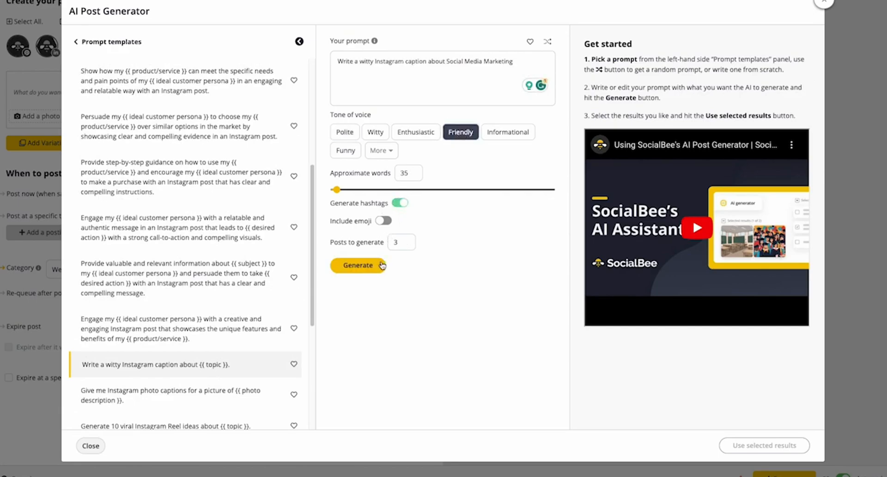
{"action": "left_click", "coordinate": [358, 264]}
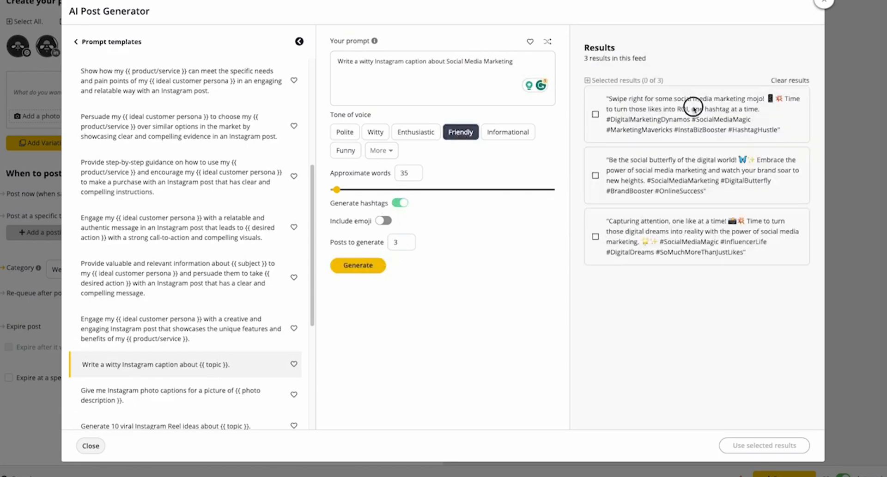
{"action": "left_click", "coordinate": [594, 175]}
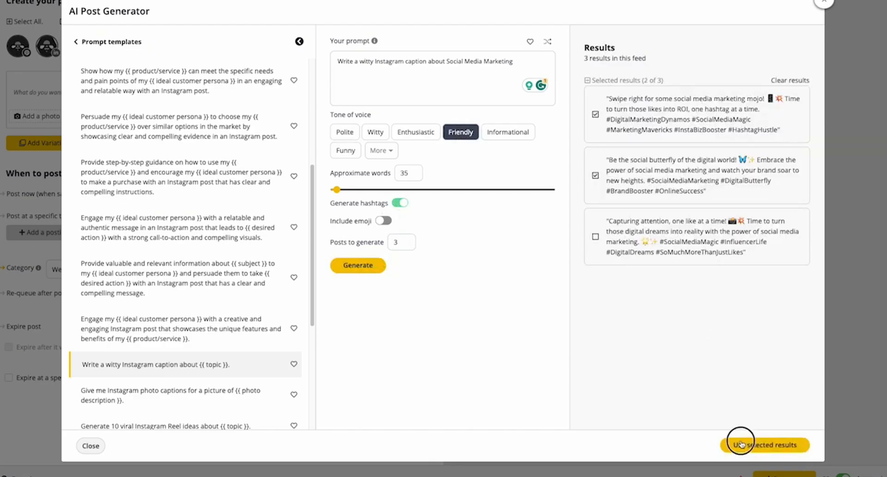
{"action": "left_click", "coordinate": [764, 444]}
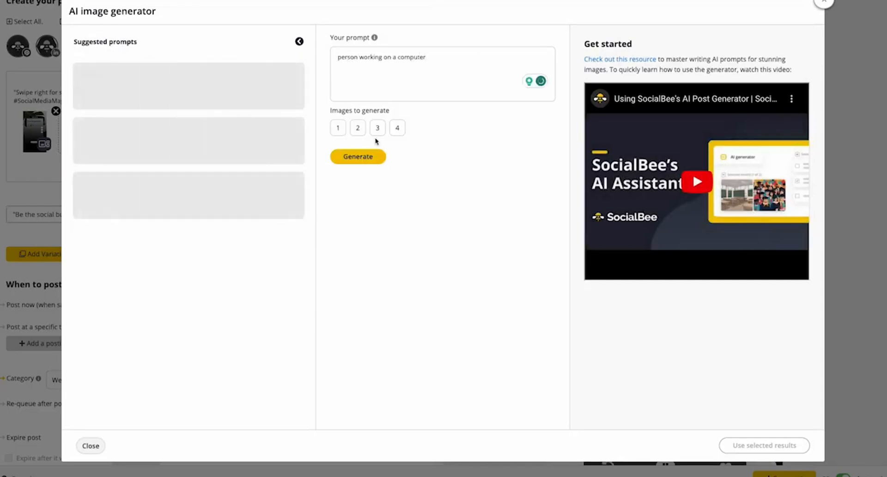
- Choose how many images the AI generator should produce for the prompt
{"action": "left_click", "coordinate": [358, 157]}
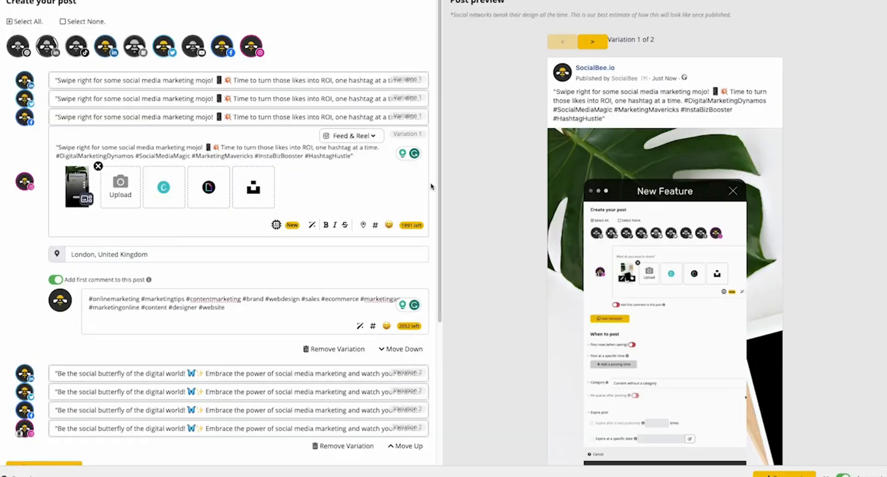
{"action": "mouse_move", "coordinate": [211, 69]}
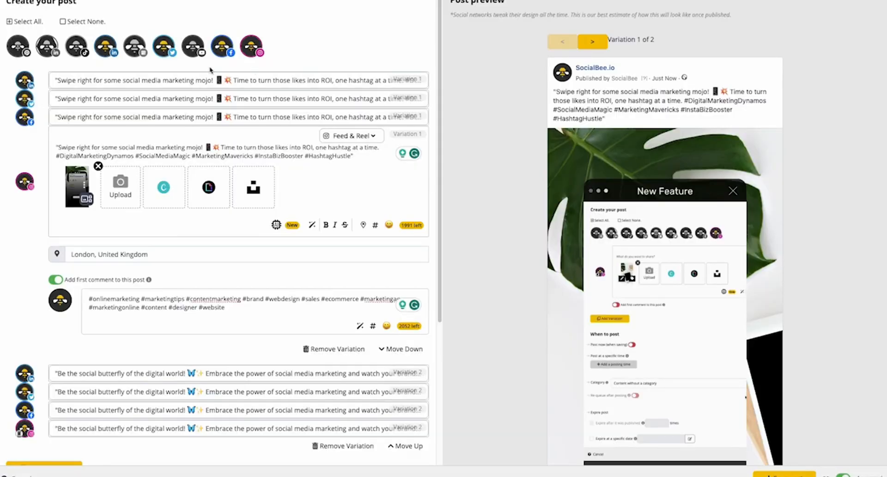
- Upload a media file from the Webinar folder into the post variation
{"action": "left_click", "coordinate": [120, 187]}
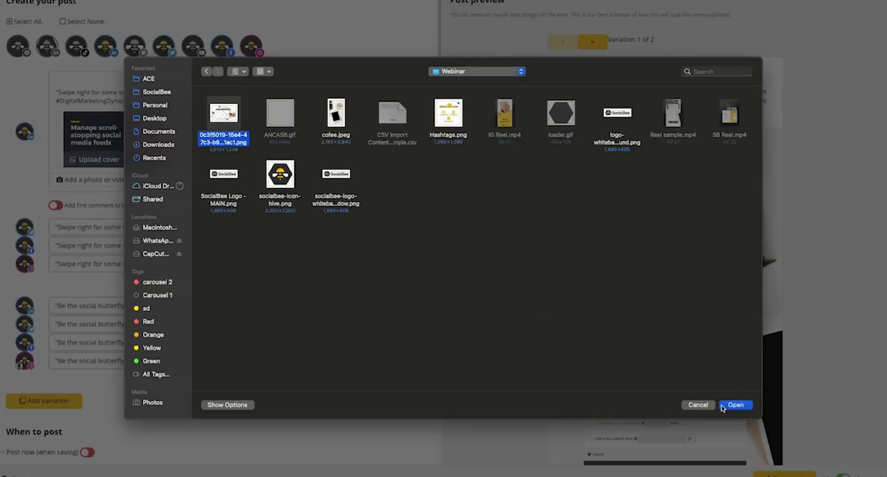
{"action": "left_click", "coordinate": [736, 405]}
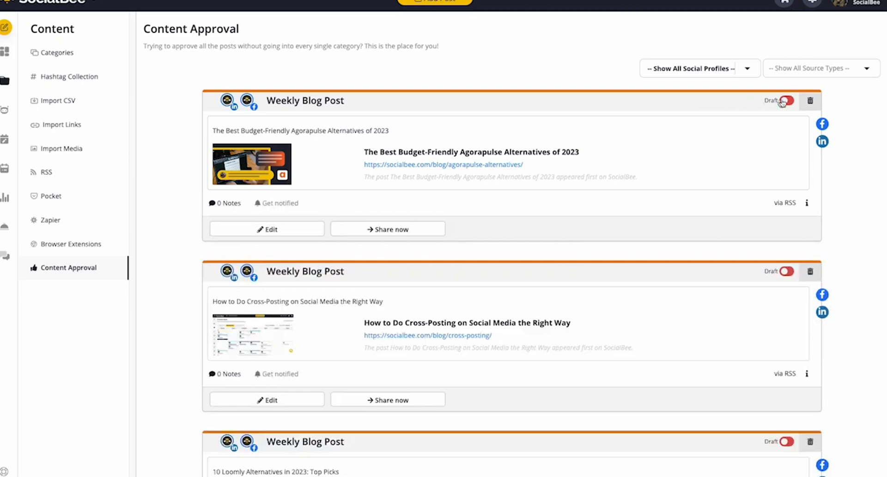
- Approve the Agorapulse alternatives Weekly Blog Post by switching its Draft toggle
{"action": "left_click", "coordinate": [787, 99]}
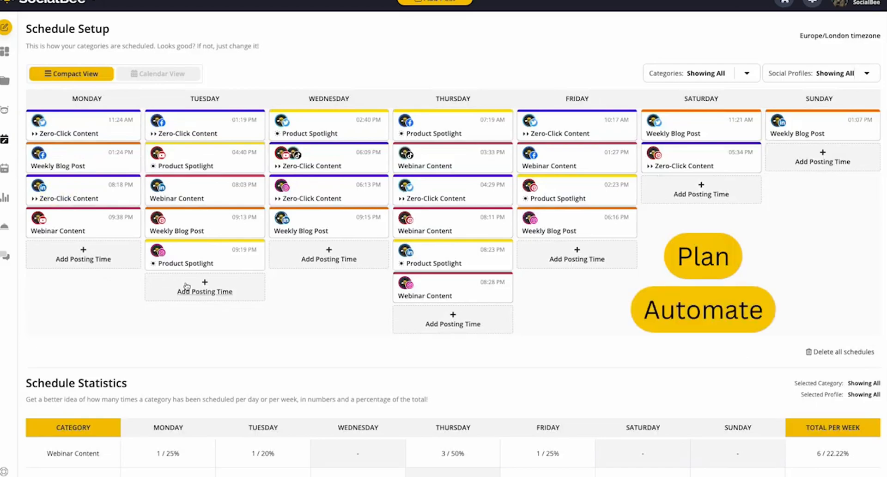
- Create a Wednesday 10:30 PM Product Spotlight posting slot for the LinkedIn profile
{"action": "left_click", "coordinate": [329, 259]}
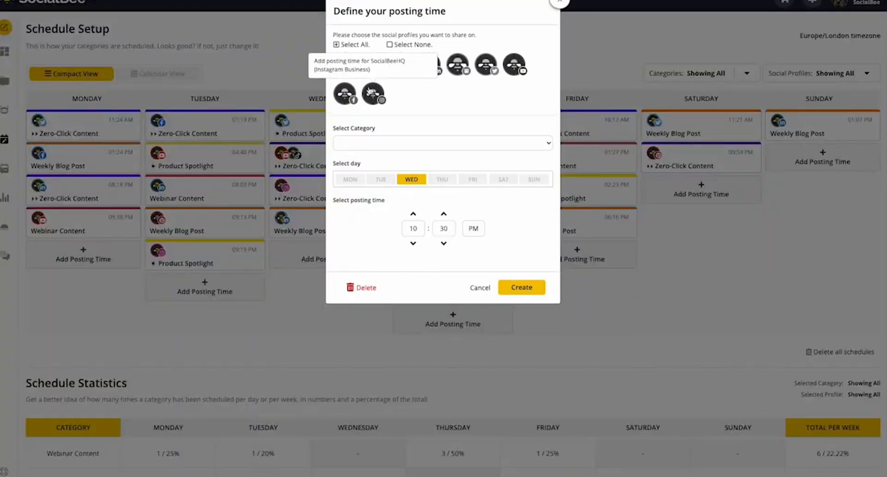
{"action": "left_click", "coordinate": [443, 142]}
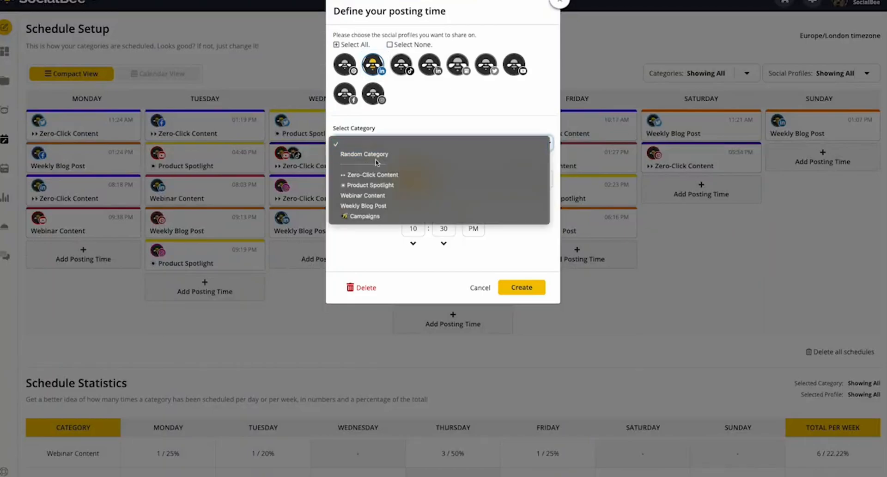
{"action": "left_click", "coordinate": [370, 184]}
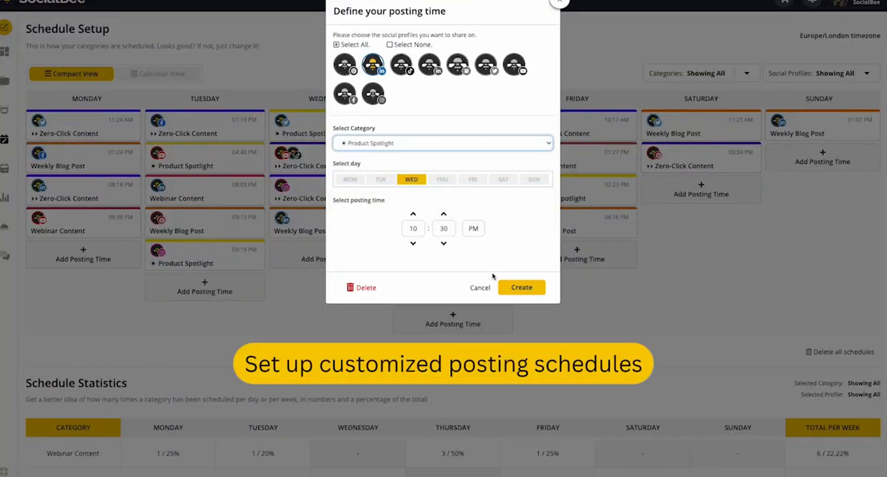
{"action": "left_click", "coordinate": [520, 286]}
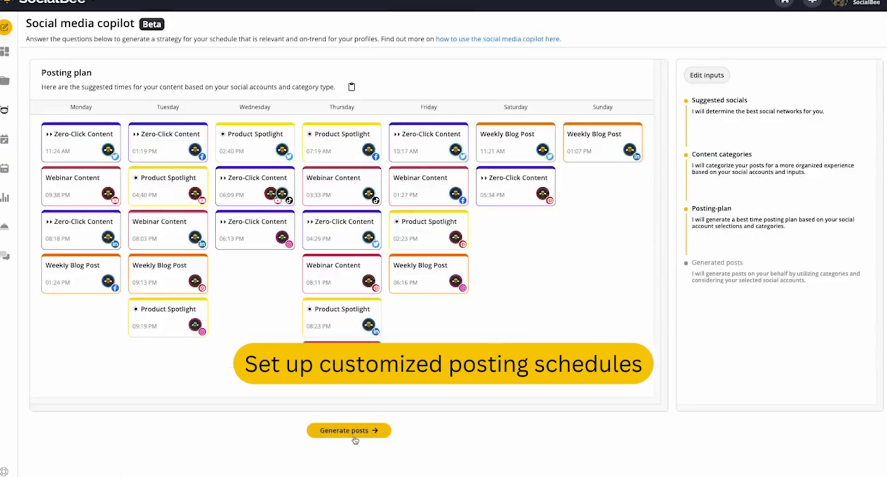
- Generate Copilot-suggested posts like Case Study and Infographic into the posting plan
{"action": "left_click", "coordinate": [348, 431]}
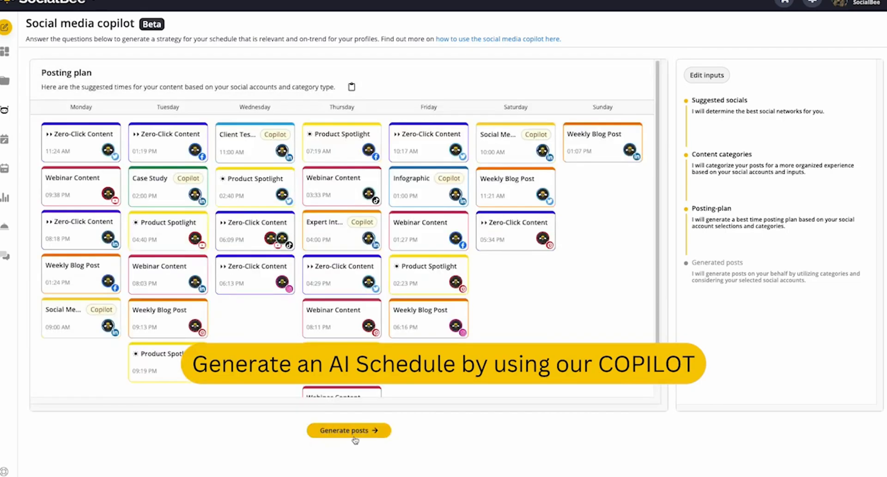
{"action": "left_click", "coordinate": [348, 430]}
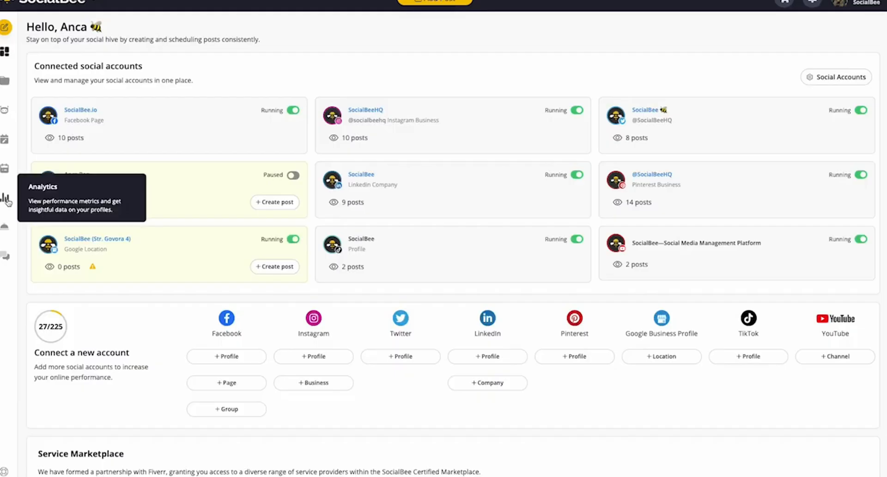
- Review SocialBeeHQ Instagram post analytics, follower demographics and engagement for last month
{"action": "left_click", "coordinate": [5, 201]}
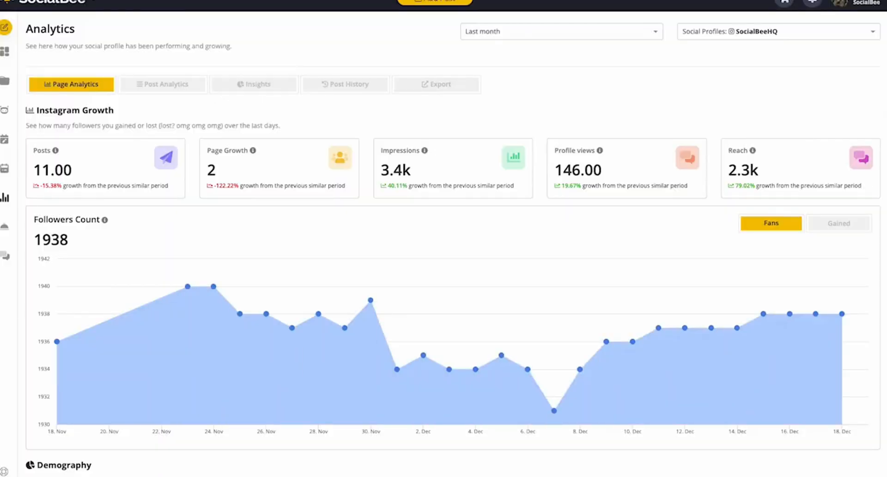
{"action": "left_click", "coordinate": [162, 85]}
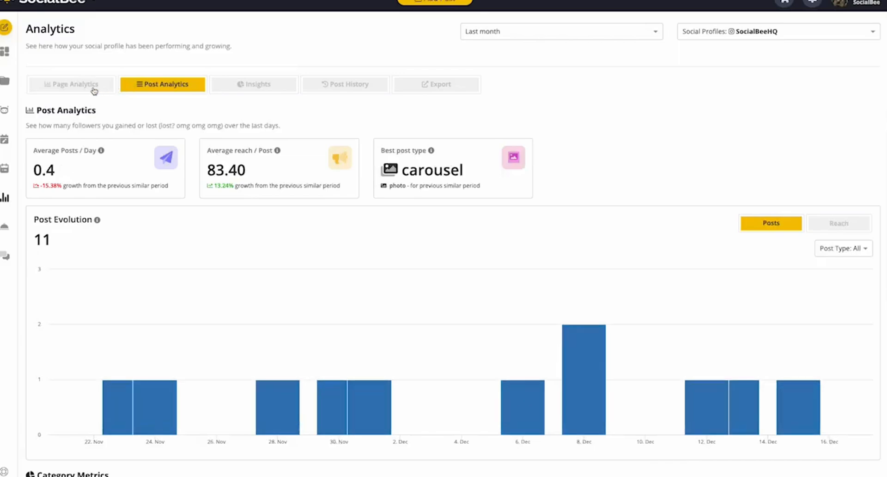
{"action": "scroll", "scroll_direction": "down", "scroll_amount": 3}
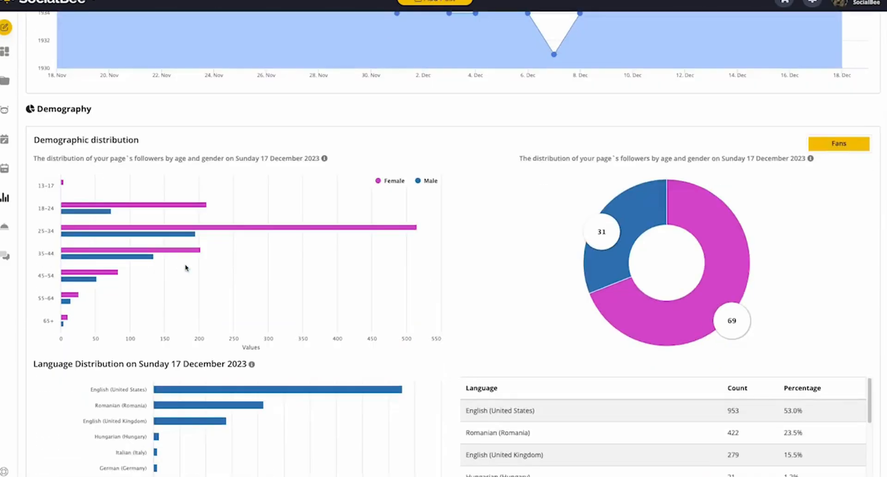
{"action": "scroll", "scroll_direction": "down", "scroll_amount": 3}
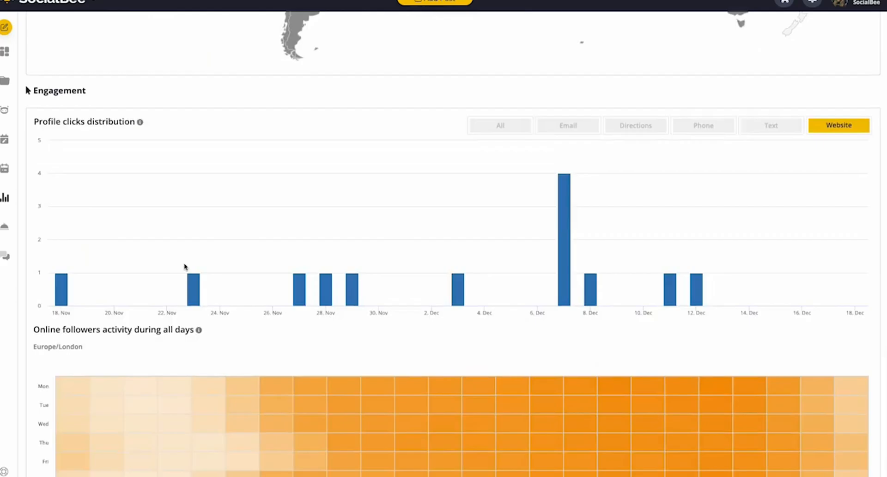
- Build an export report switching Areas between Profile Analytics, Post Analytics and Insights for SocialBeeHQ
{"action": "left_click", "coordinate": [435, 84]}
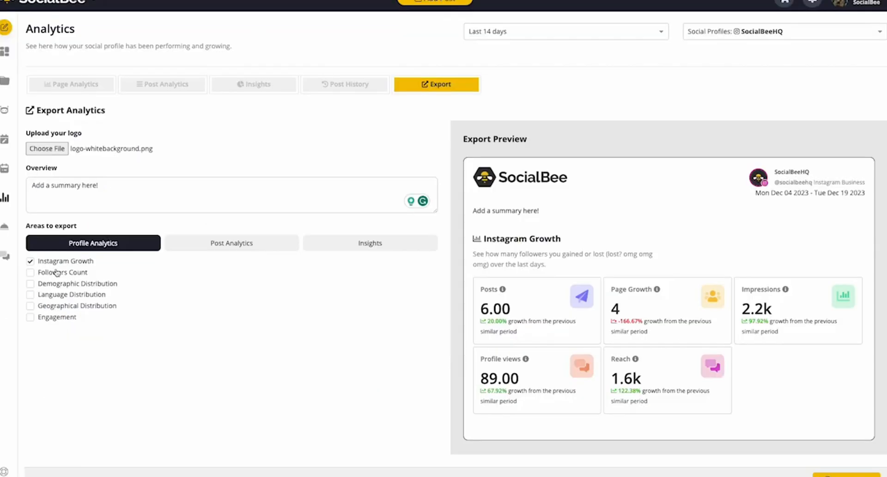
{"action": "left_click", "coordinate": [232, 244]}
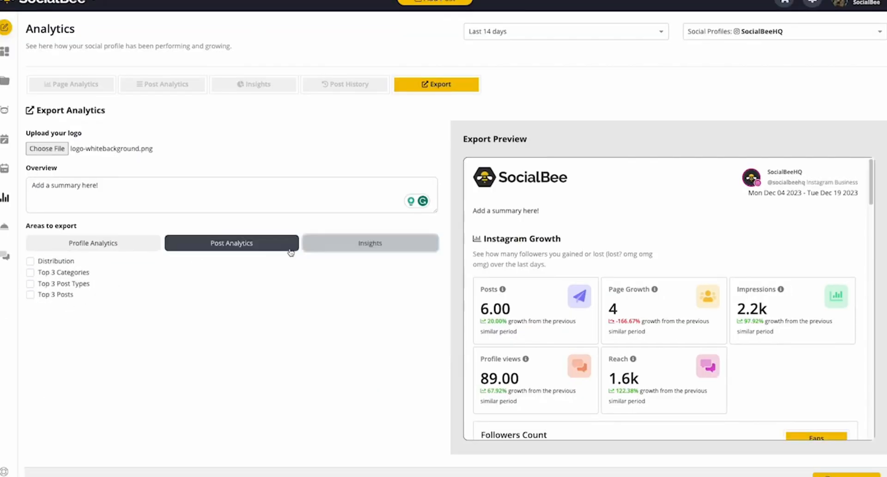
{"action": "left_click", "coordinate": [370, 243]}
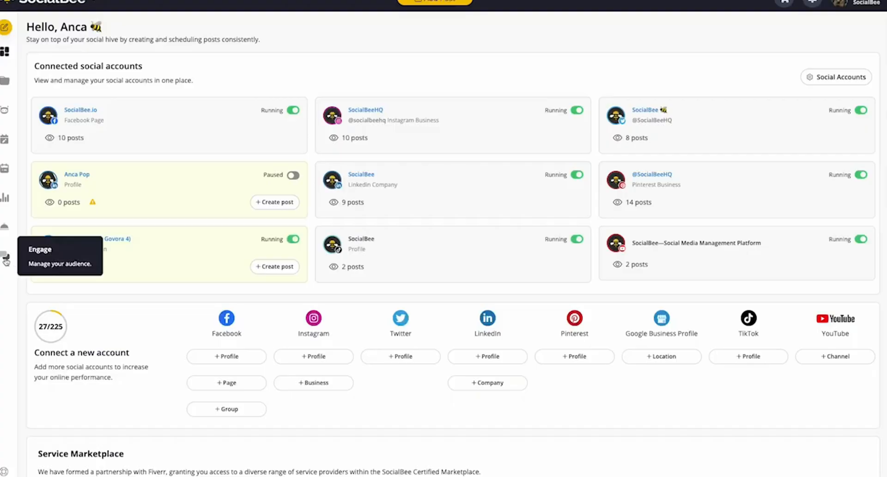
- Show the Engage Dashboard Mentions streams, then move to the Comments board
{"action": "left_click", "coordinate": [6, 261]}
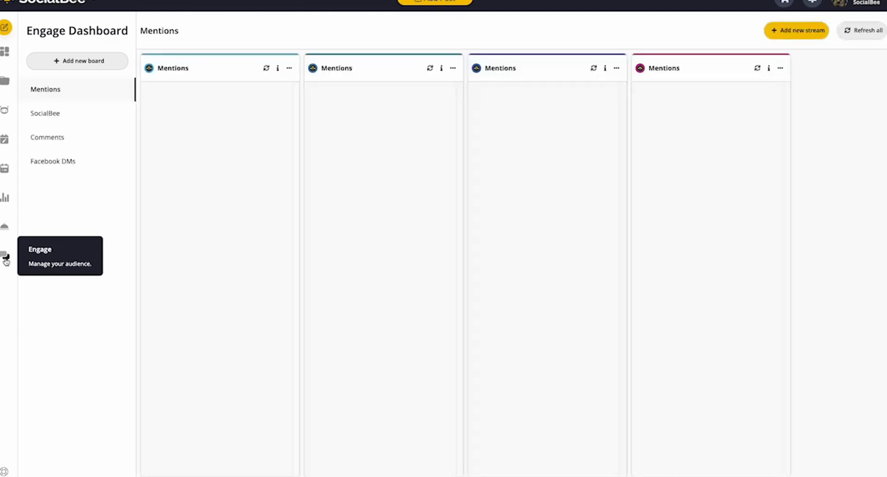
{"action": "left_click", "coordinate": [862, 30]}
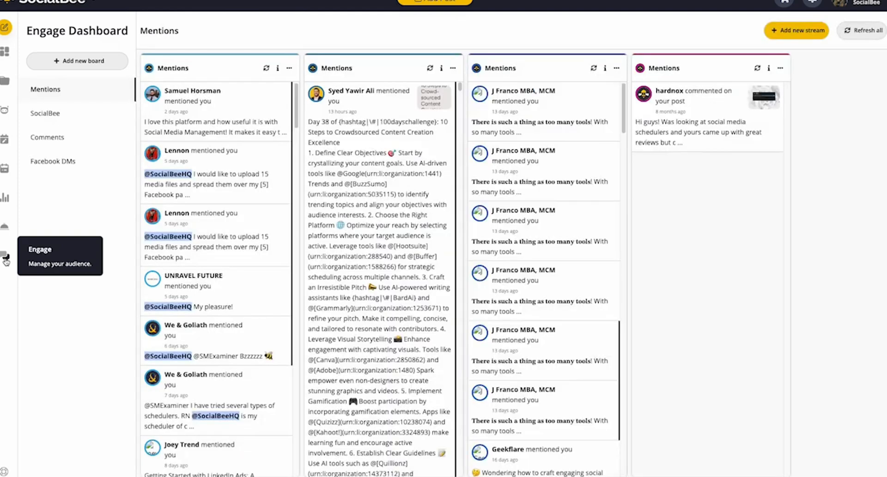
{"action": "left_click", "coordinate": [48, 137]}
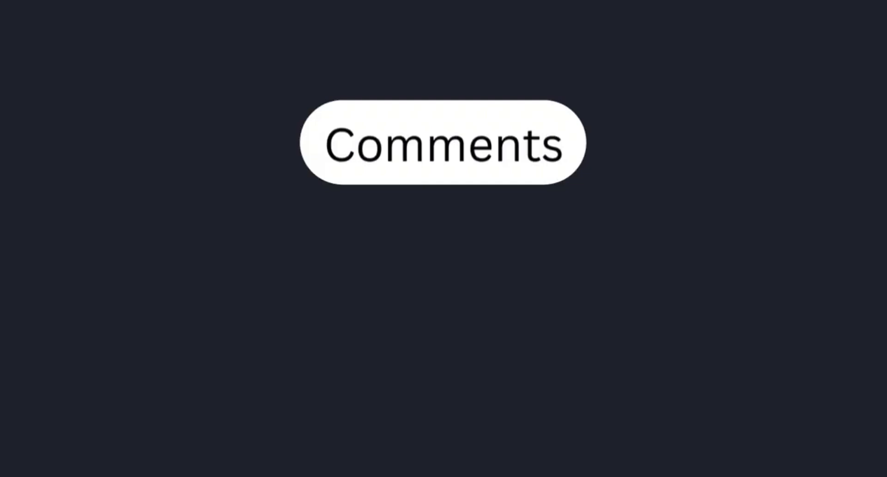